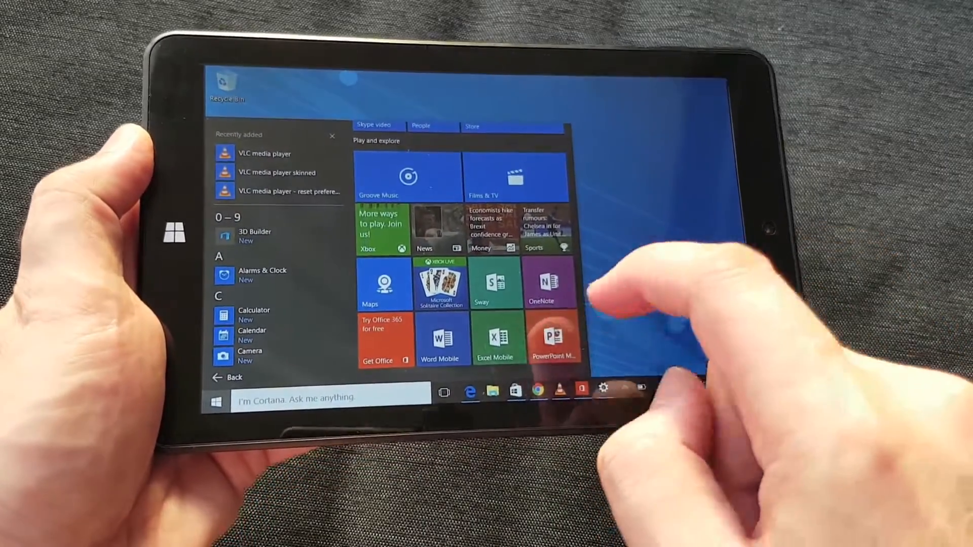
Bring up Cortana from the taskbar search box, which asks to change the speech language.
scroll("up", 3)
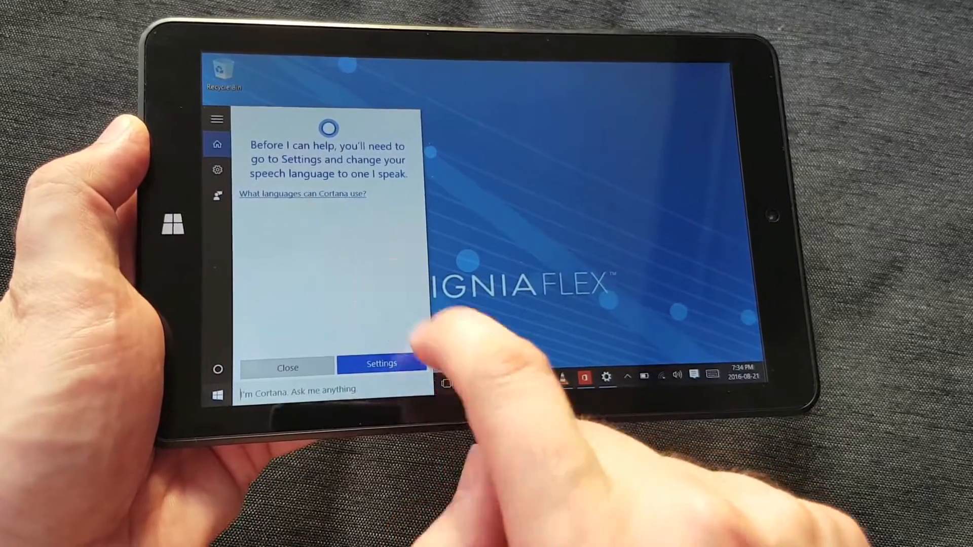
View the Speech language settings from Cortana's prompt, then switch to Chrome showing Netflix.
left_click(382, 364)
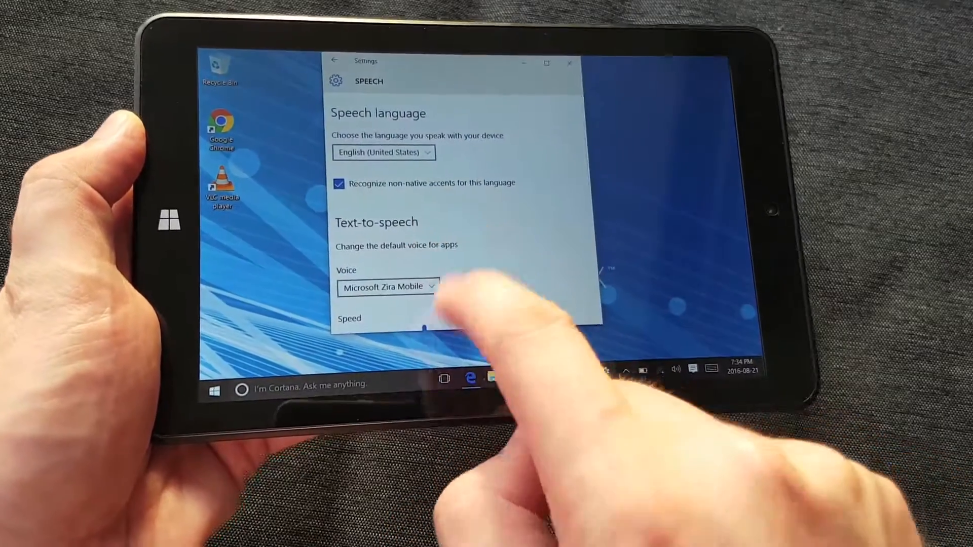
left_click(214, 383)
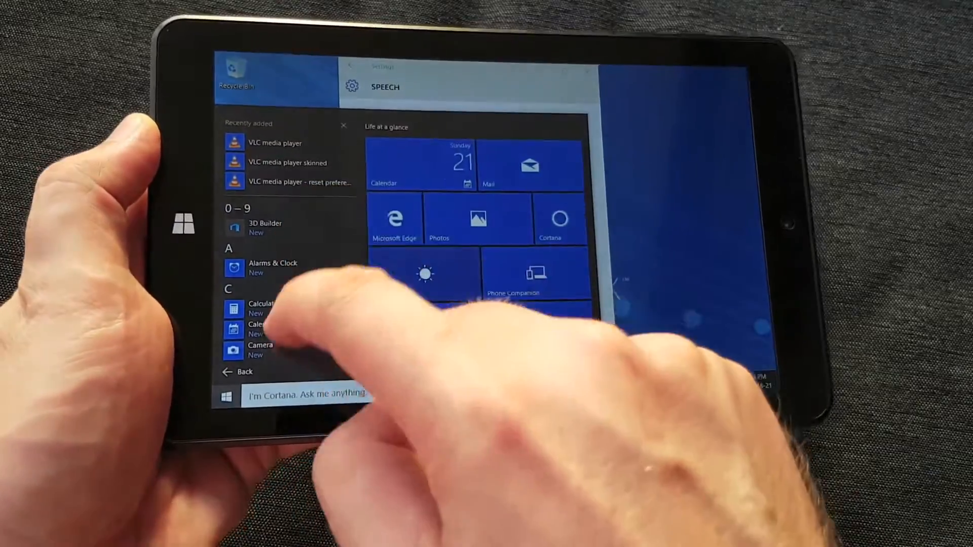
scroll("down", 3)
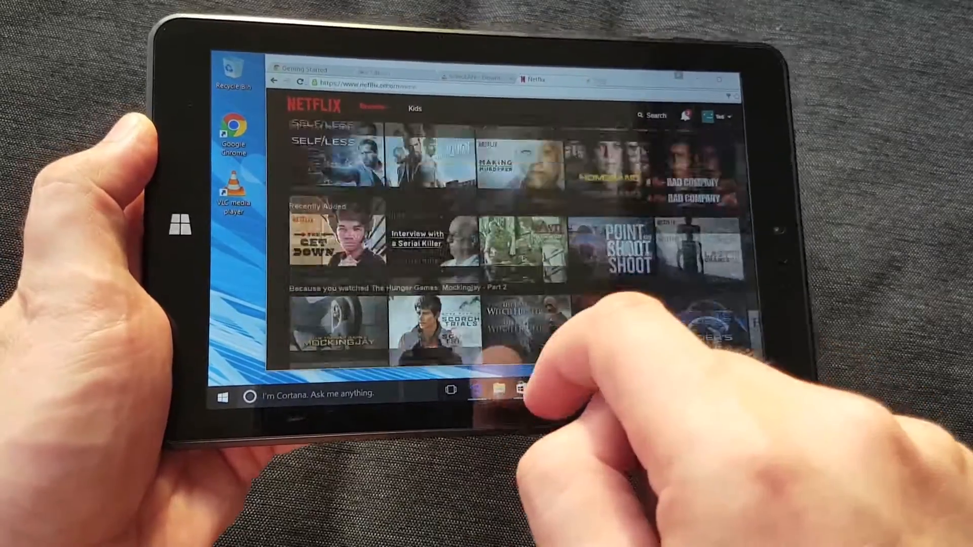
Scroll the Netflix rows and return to the Speech settings window.
scroll("up", 3)
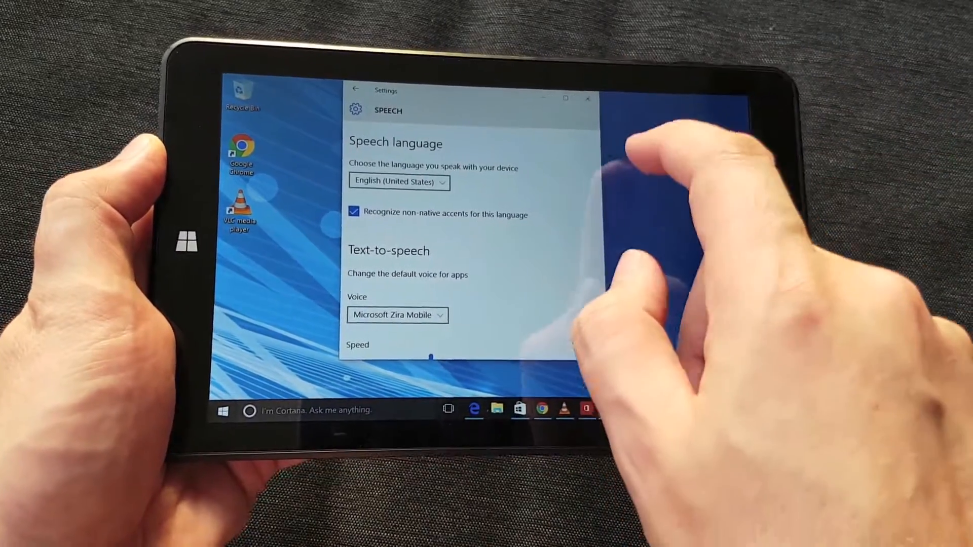
Show the Start menu tiles (Cortana, Phone Companion, People, Store) over the desktop.
left_click(587, 99)
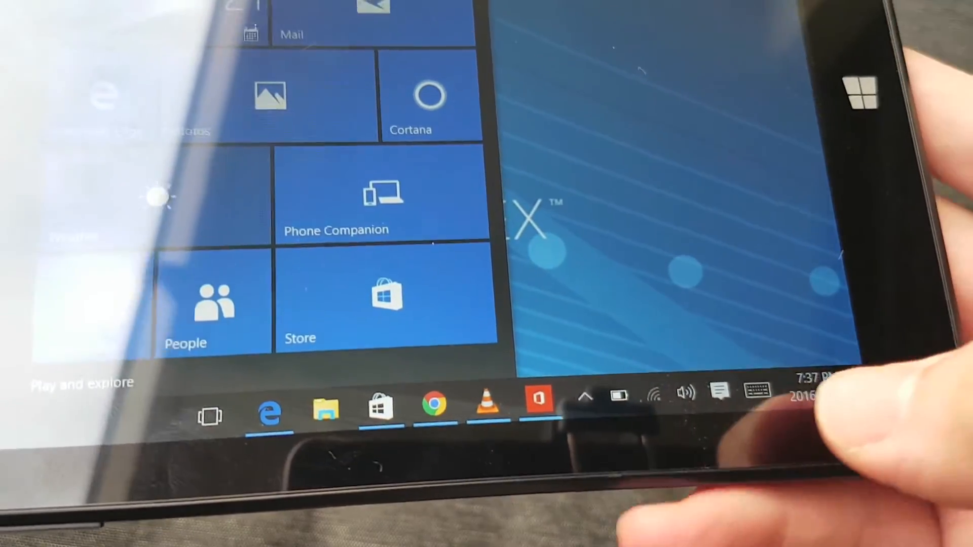
Reach Power & sleep from the battery icon: 4-minute battery, 10-minute plugged-in timeouts.
left_click(618, 395)
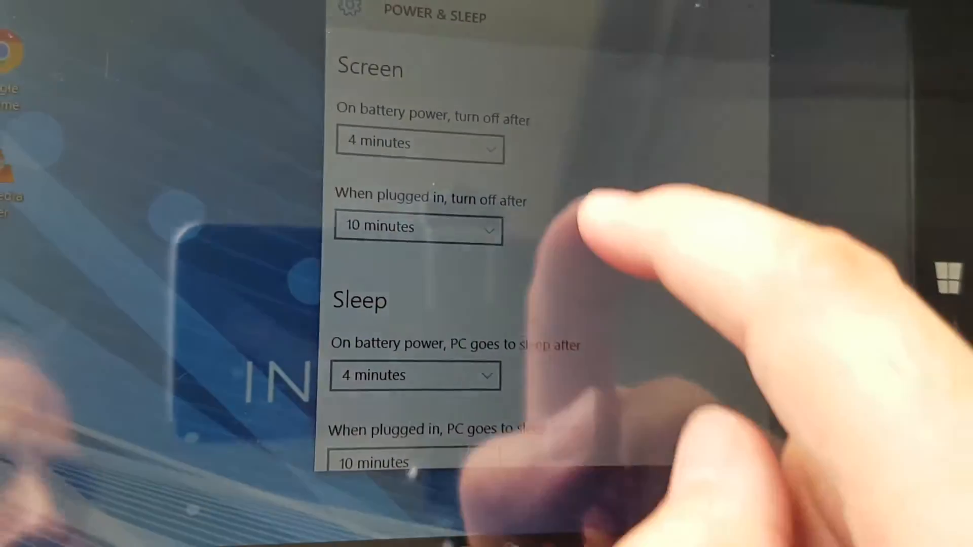
scroll("down", 3)
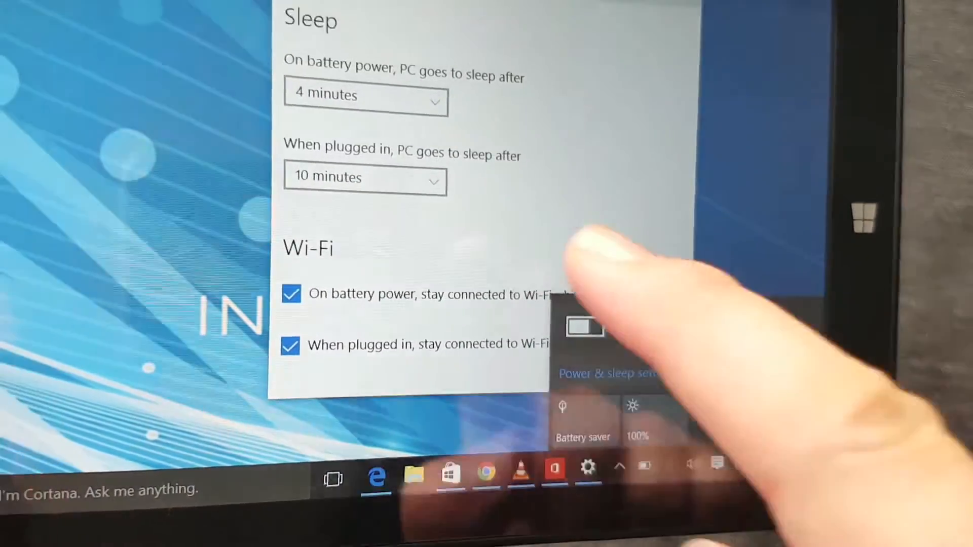
scroll("up", 3)
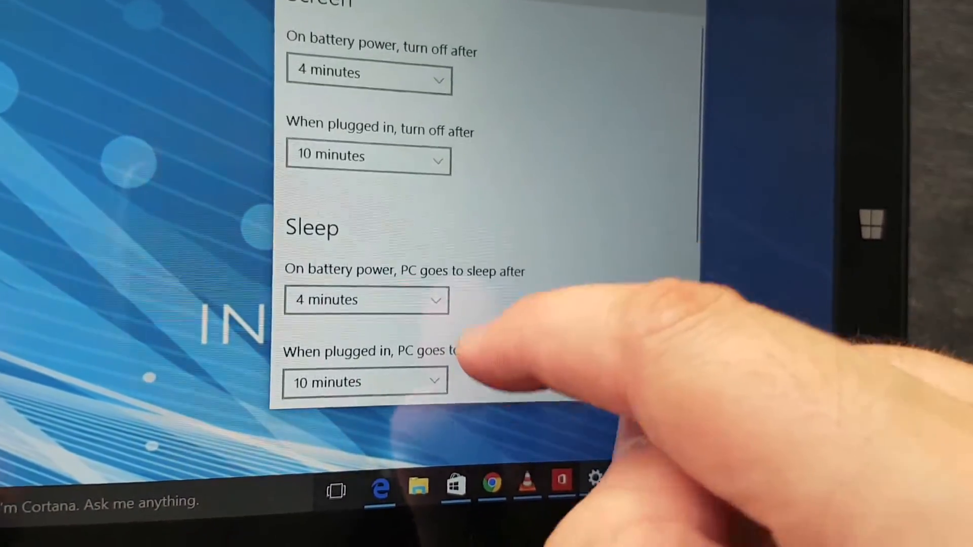